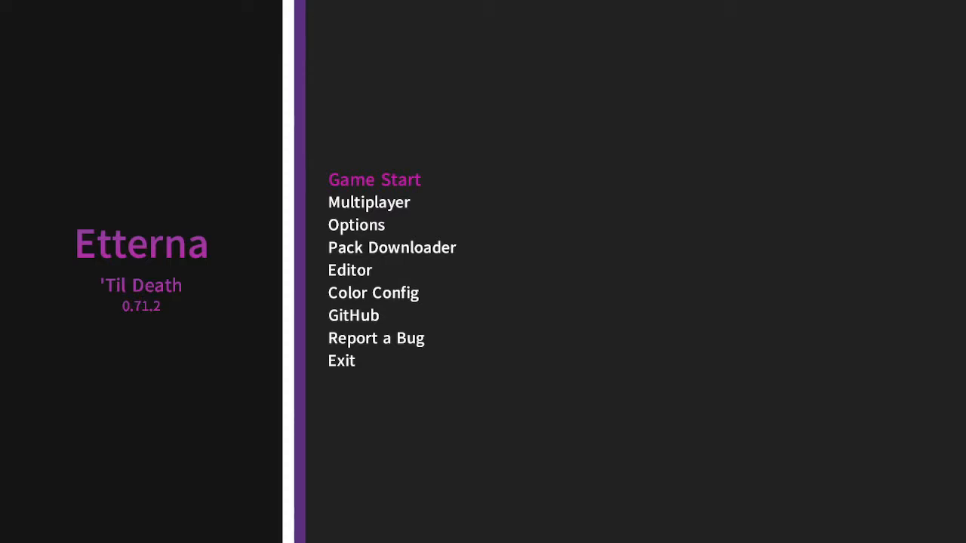
- Start the game with the first player profile and reach the Select Music screen
{"action": "left_click", "coordinate": [374, 179]}
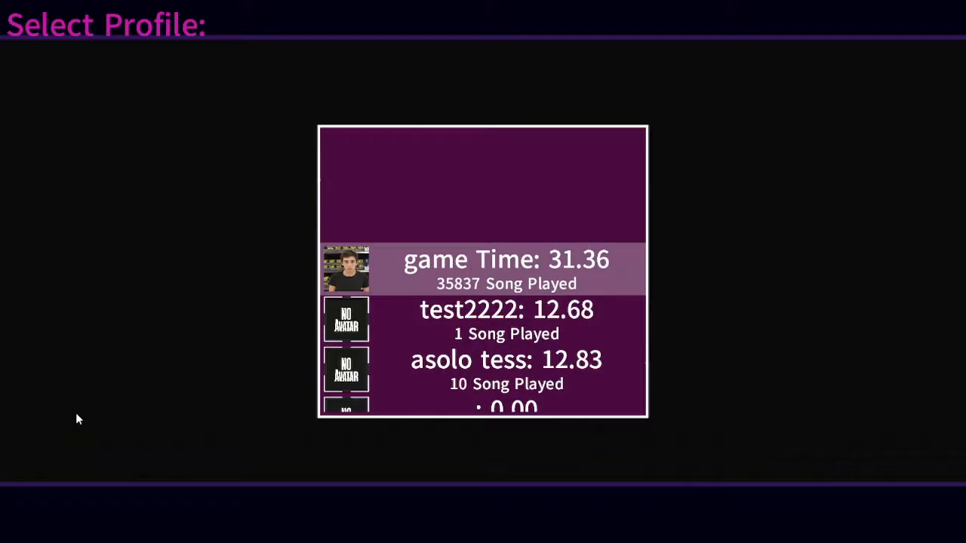
{"action": "left_click", "coordinate": [505, 269]}
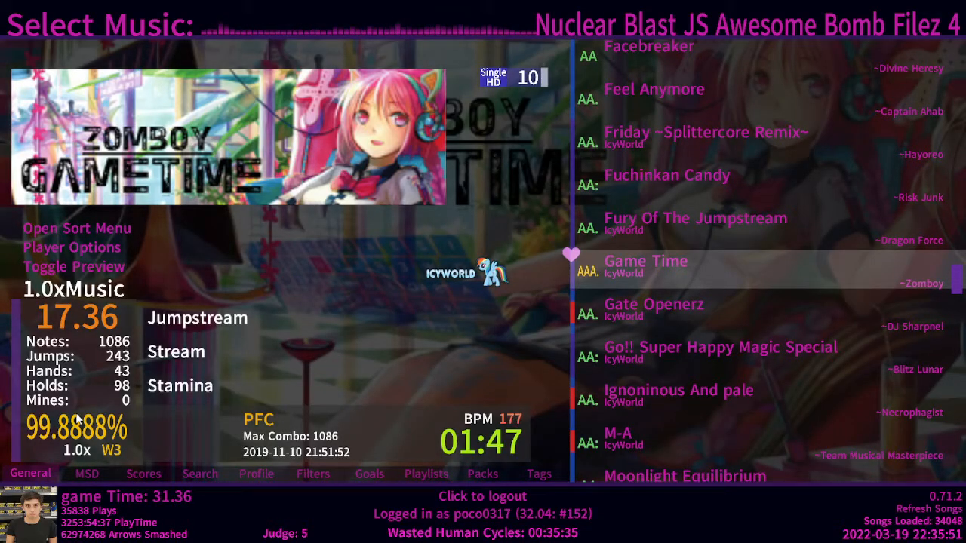
- Set Practice Mode to On in Player Options before playing "Game Time"
{"action": "left_click", "coordinate": [73, 247]}
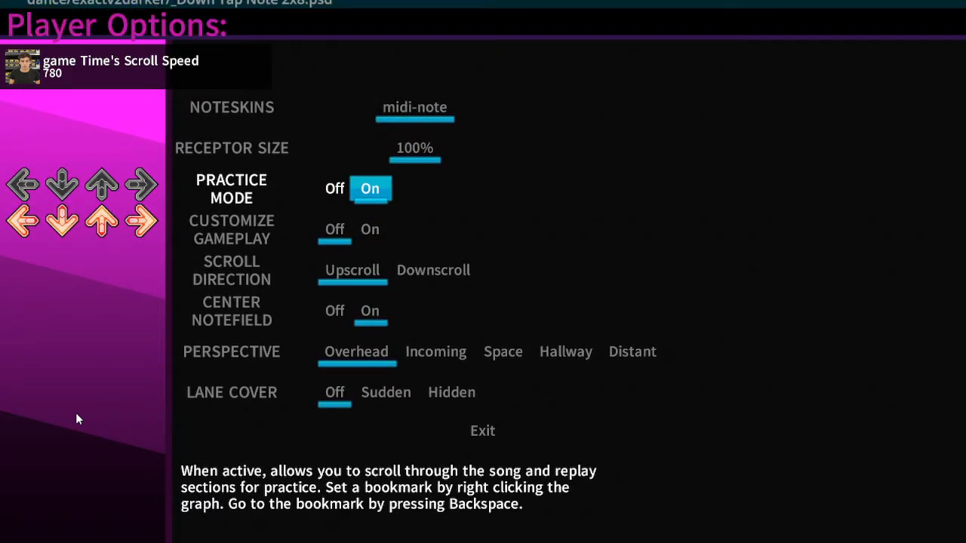
{"action": "left_click", "coordinate": [483, 431]}
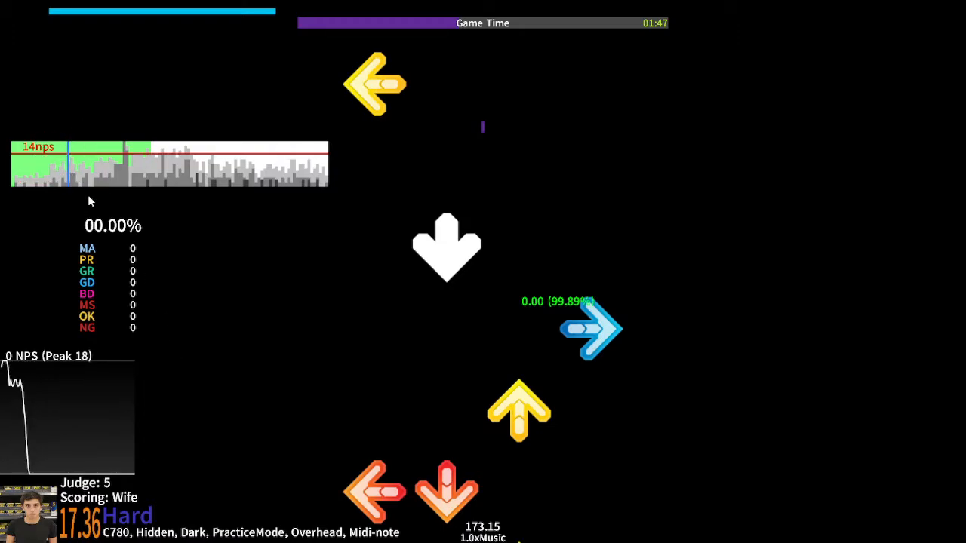
{"action": "mouse_move", "coordinate": [272, 290]}
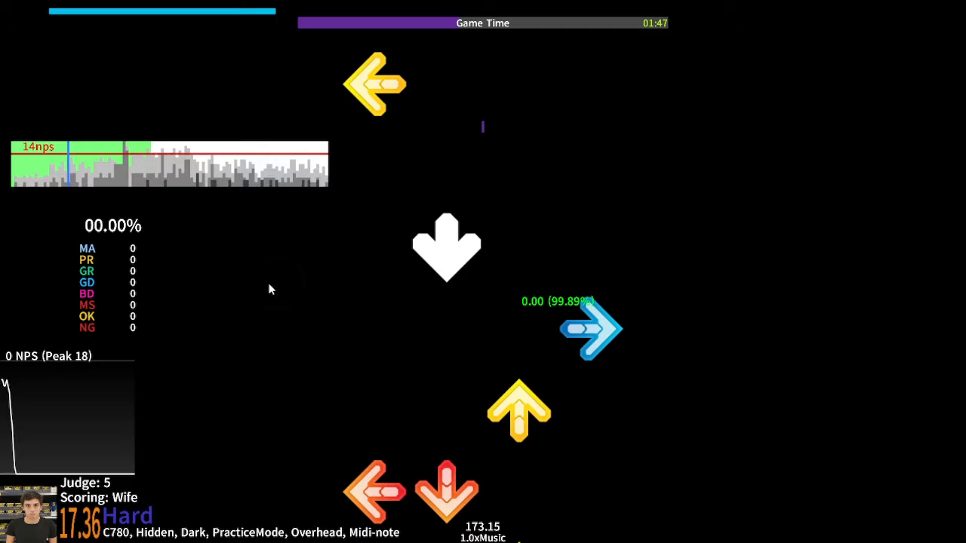
{"action": "mouse_move", "coordinate": [242, 247]}
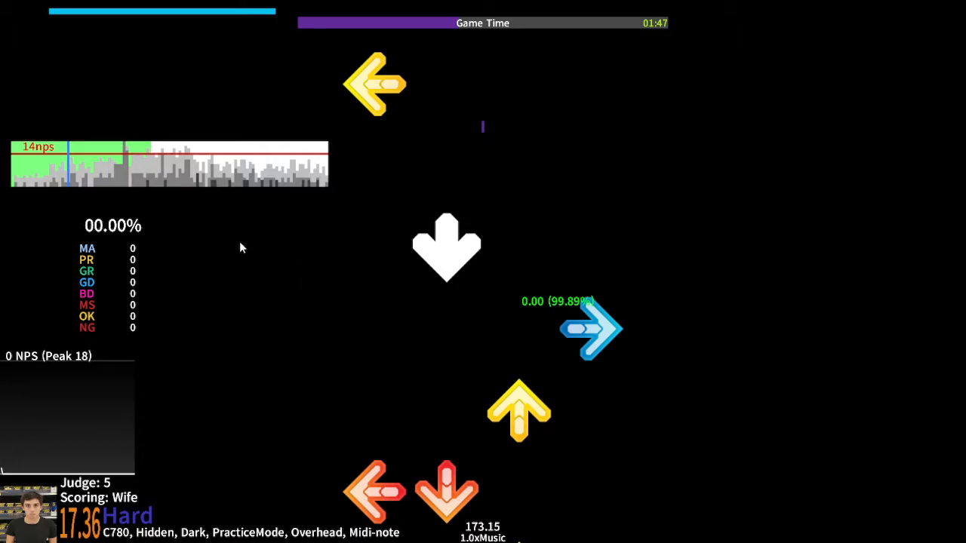
{"action": "mouse_move", "coordinate": [72, 193]}
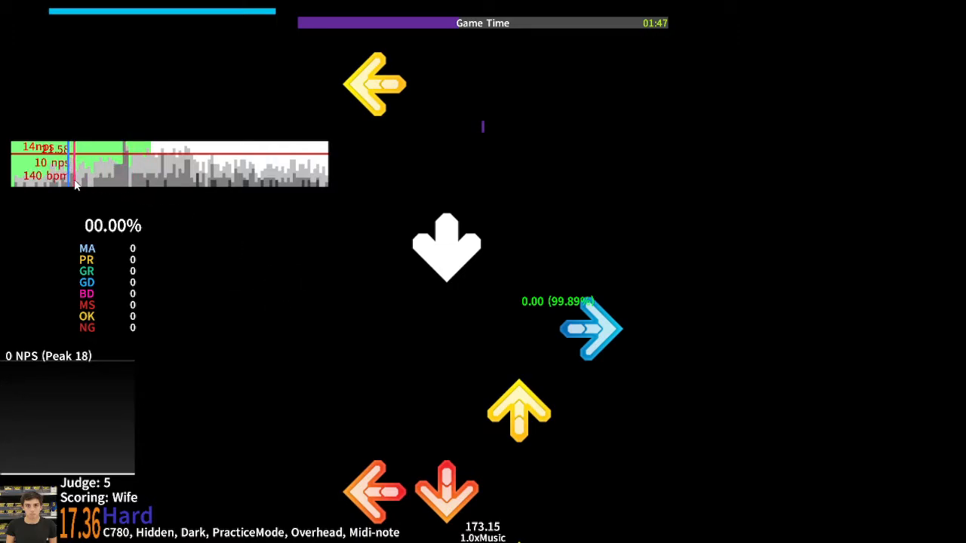
{"action": "mouse_move", "coordinate": [211, 299]}
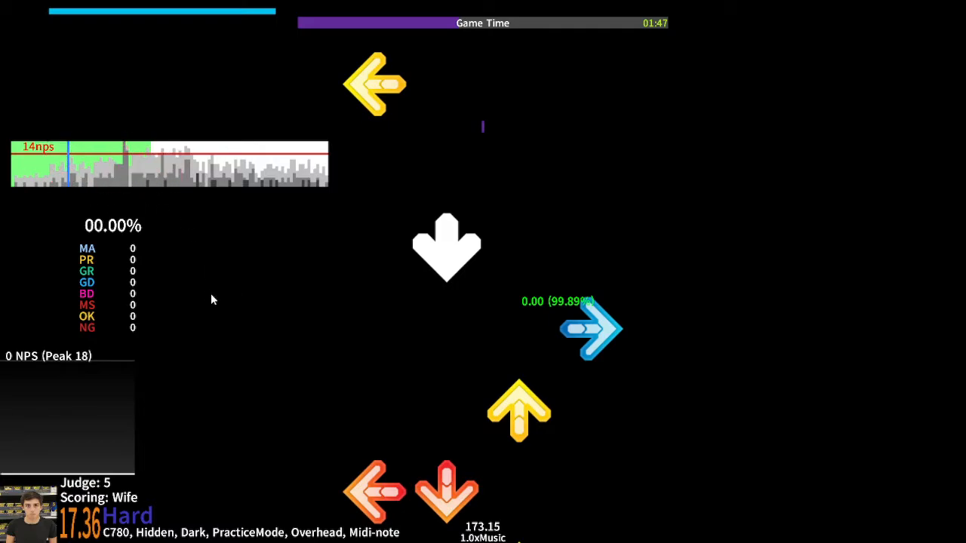
{"action": "mouse_move", "coordinate": [199, 255]}
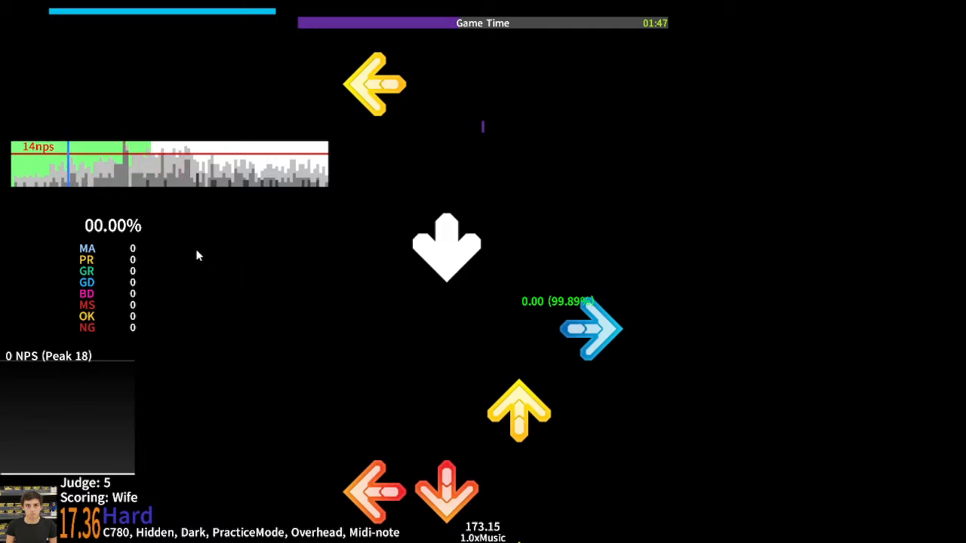
{"action": "mouse_move", "coordinate": [187, 249]}
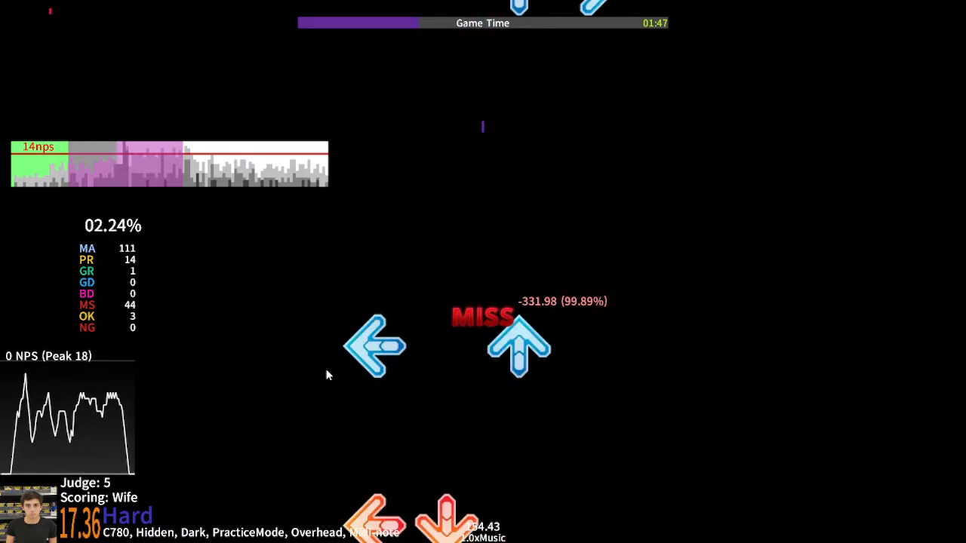
{"action": "mouse_move", "coordinate": [115, 263]}
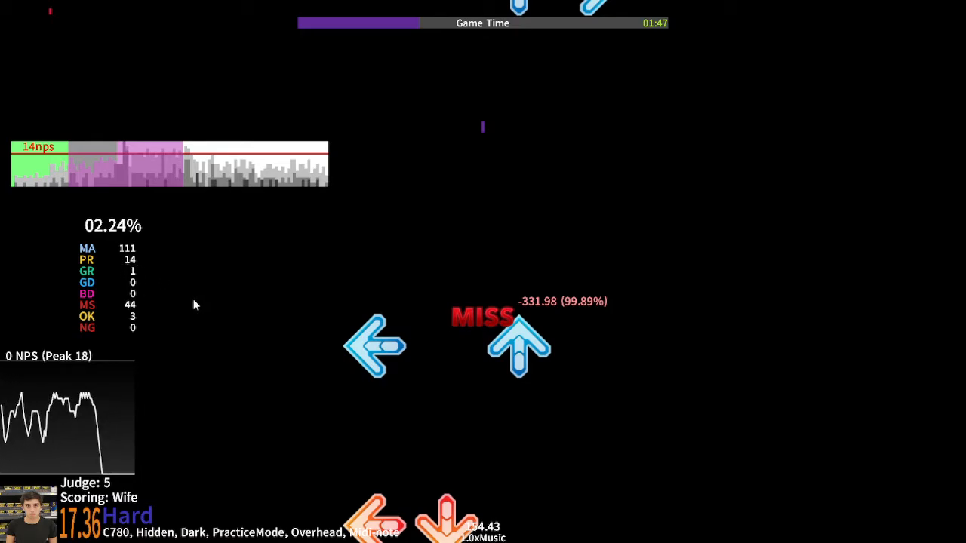
{"action": "mouse_move", "coordinate": [316, 293]}
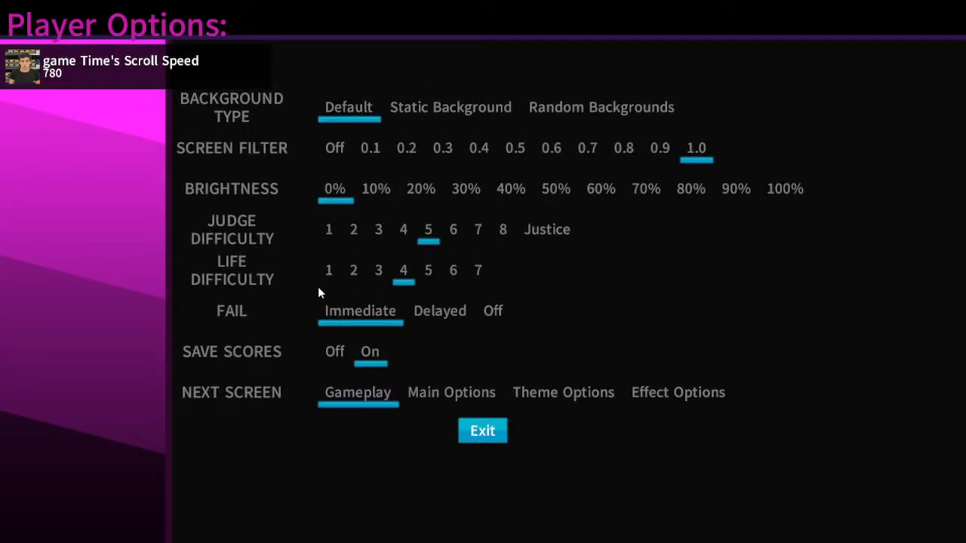
- Return to gameplay in customize mode and select Density Graph Position with Z
{"action": "left_click", "coordinate": [483, 430]}
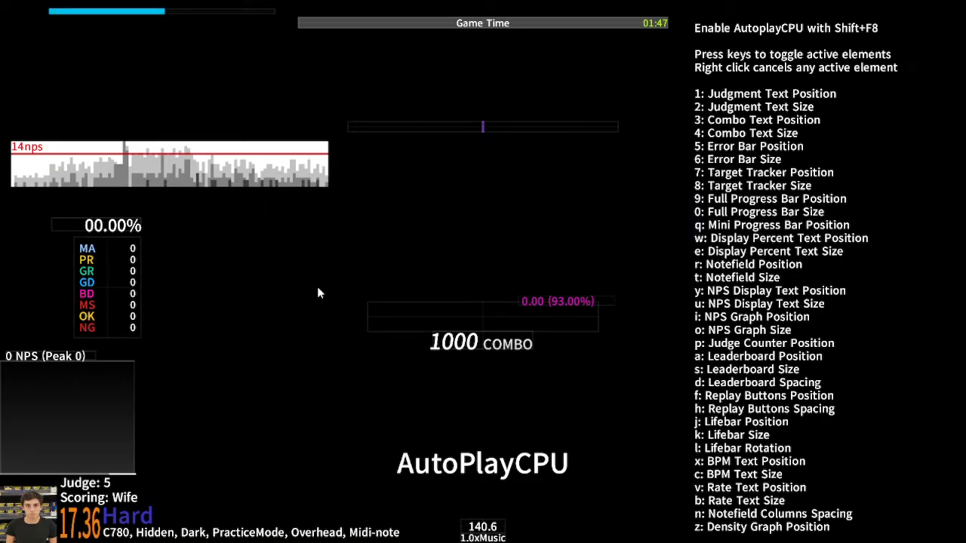
{"action": "key", "text": "z"}
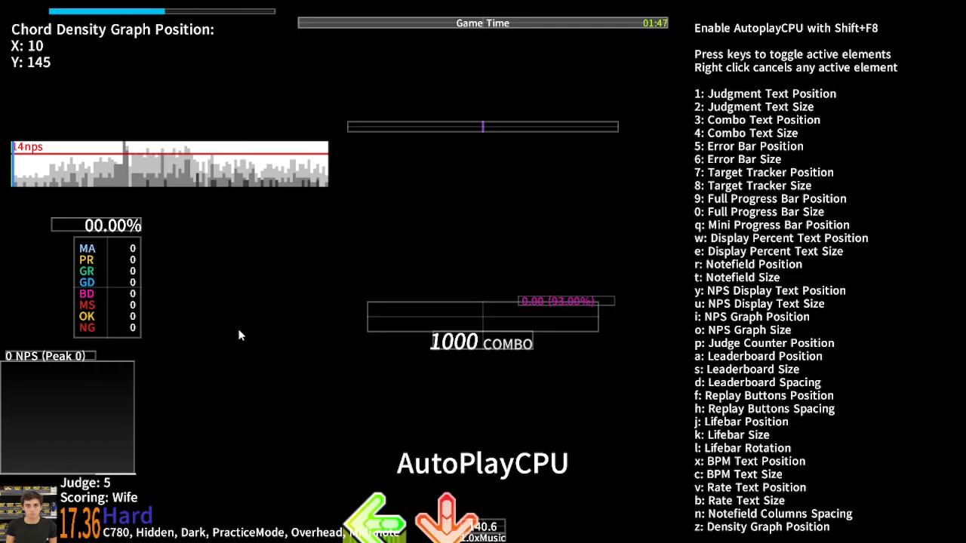